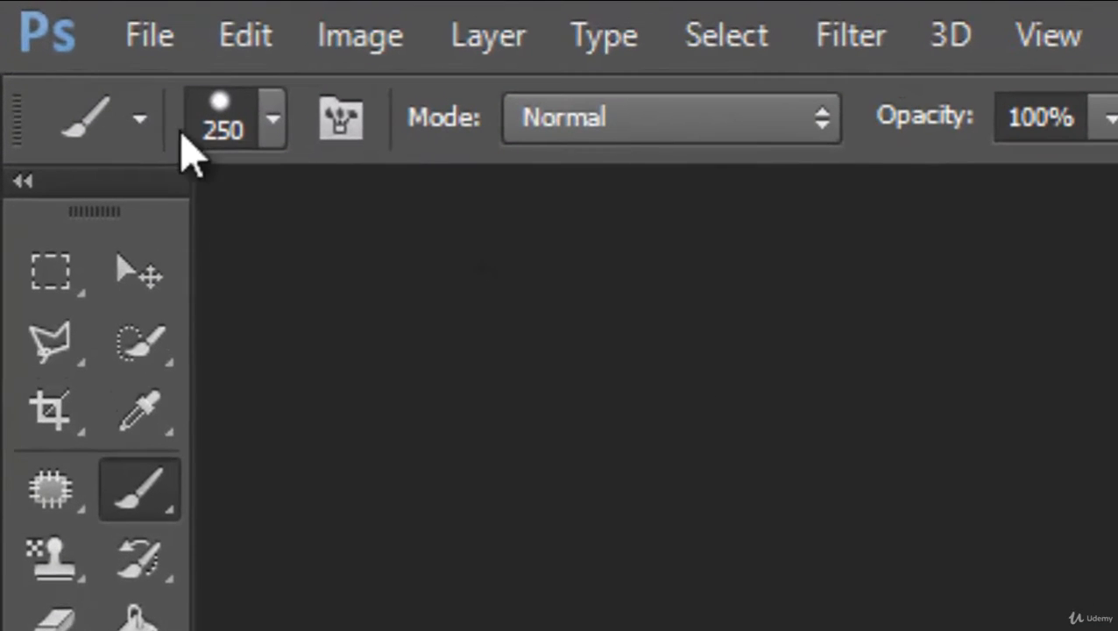
Start a new document from the File menu, bringing up the New dialog
click(149, 35)
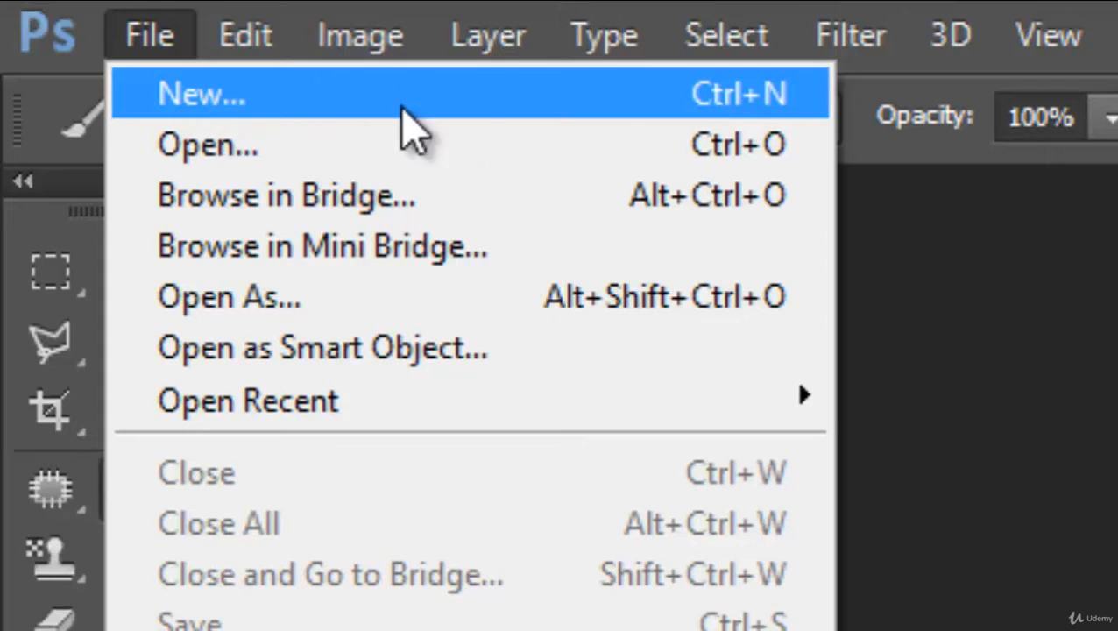
mouse_move(652, 105)
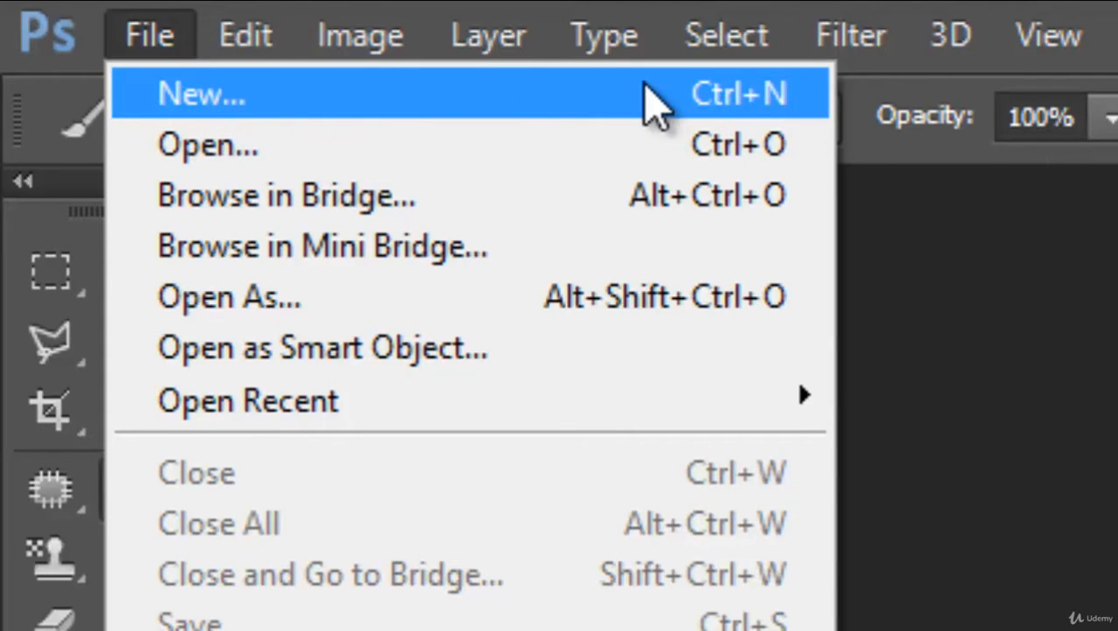
mouse_move(786, 137)
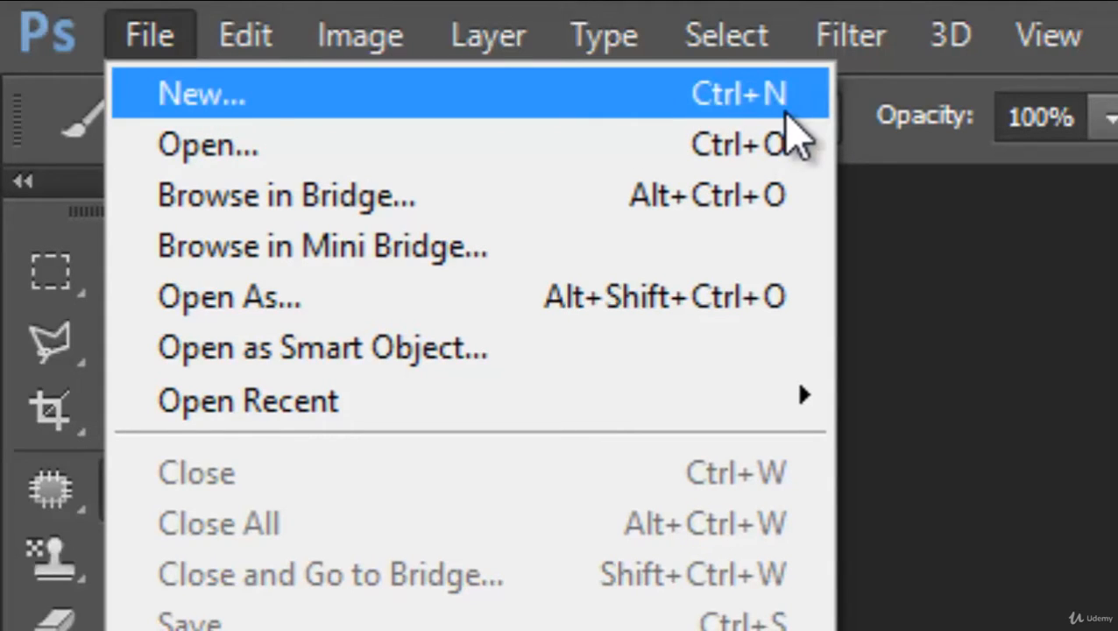
mouse_move(788, 131)
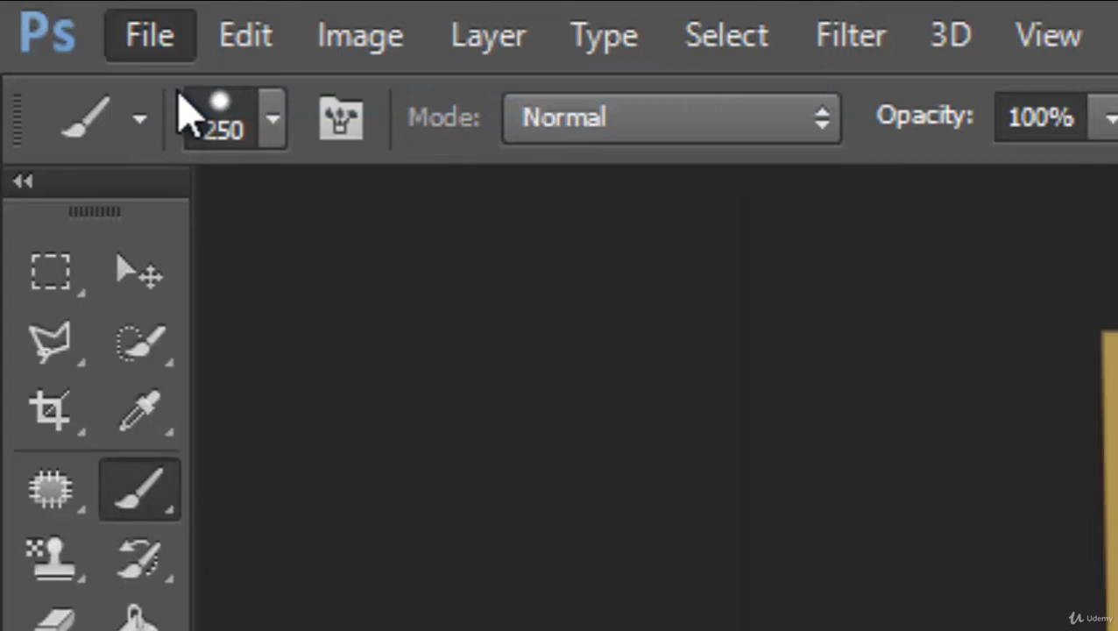
click(149, 35)
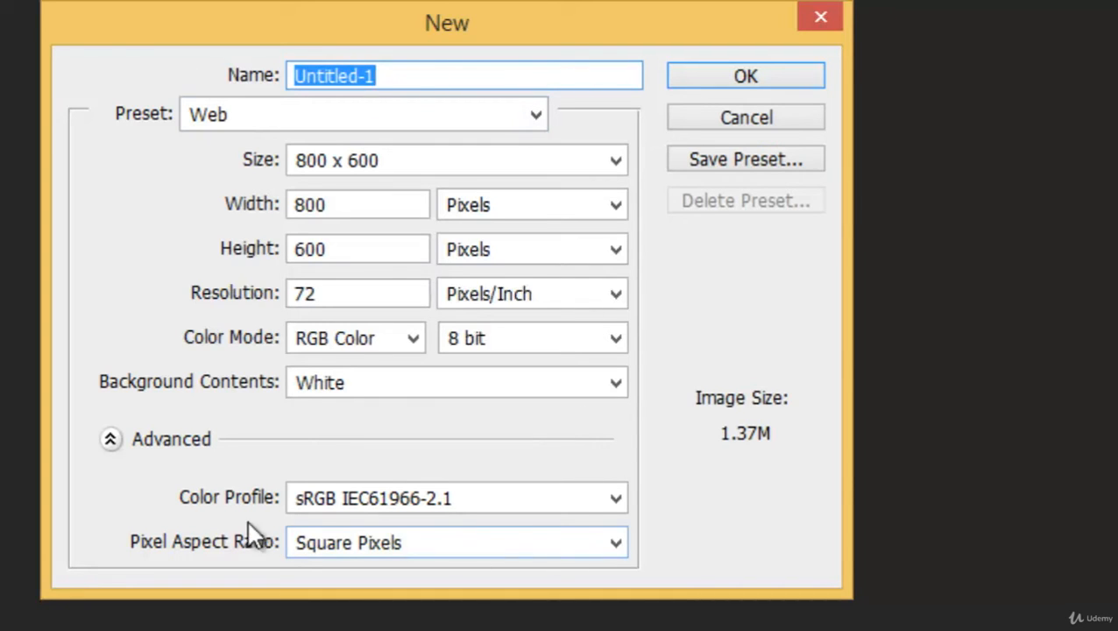
mouse_move(203, 84)
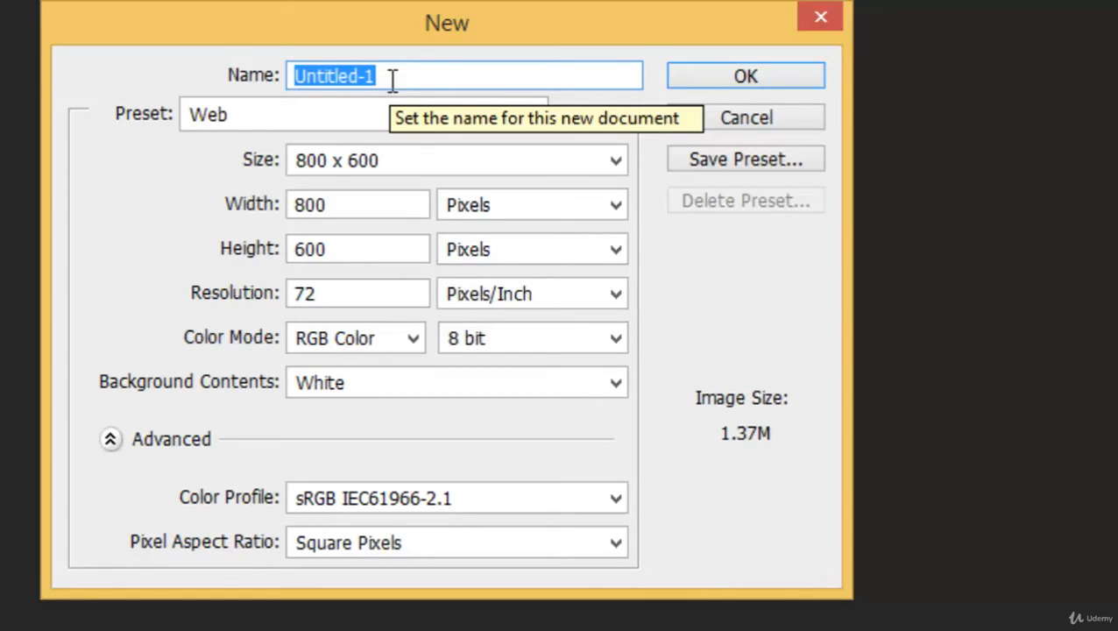
mouse_move(301, 132)
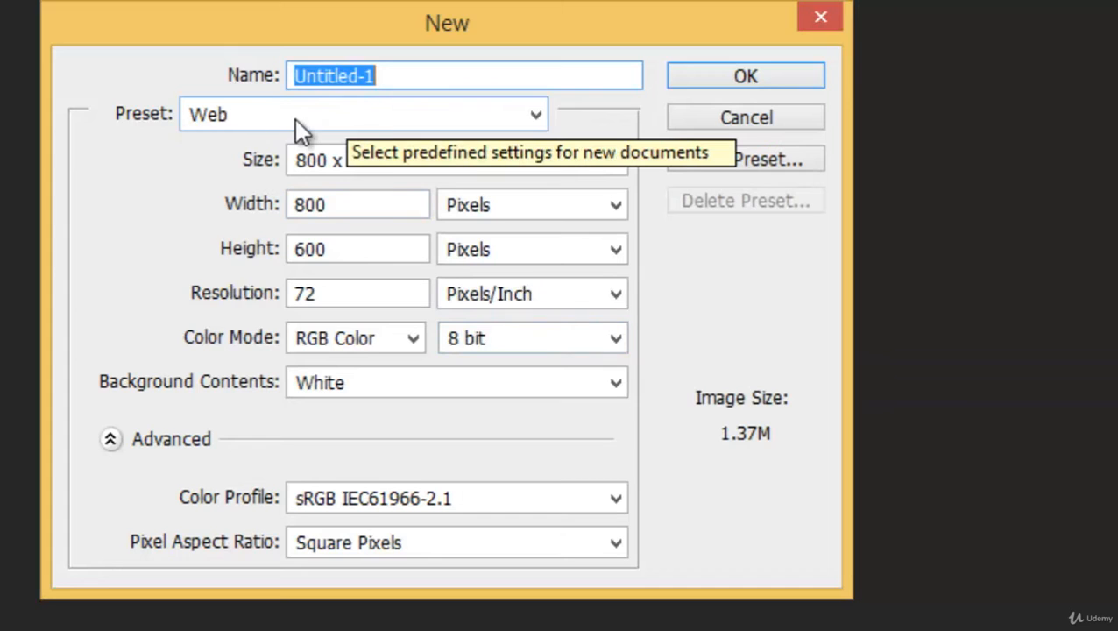
Browse the document presets and keep Web (800 x 600 px, white background)
click(535, 114)
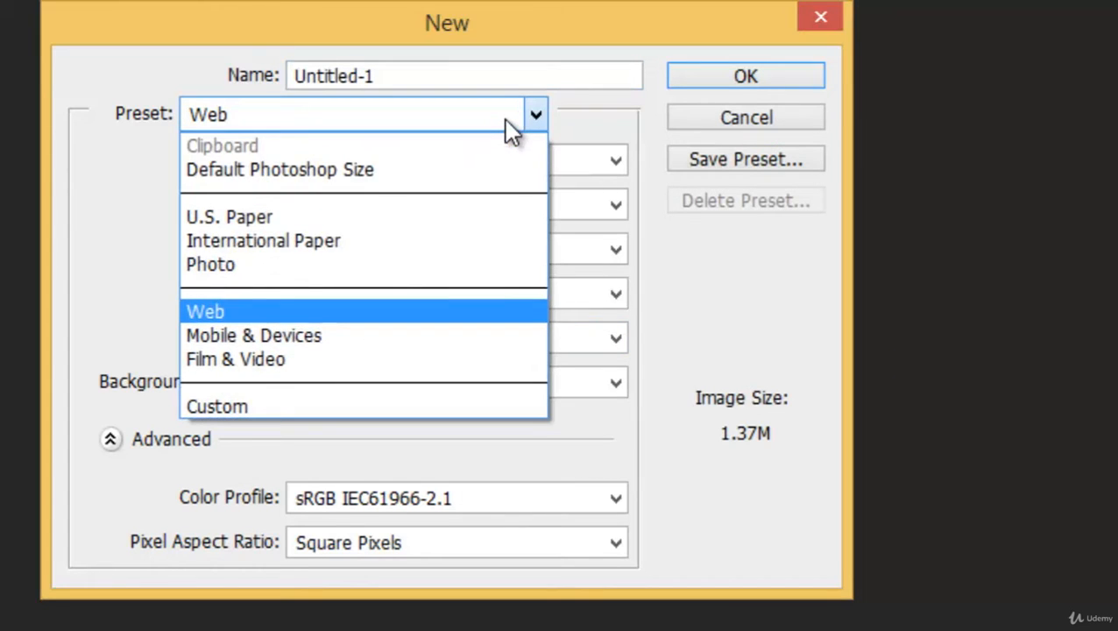
mouse_move(336, 228)
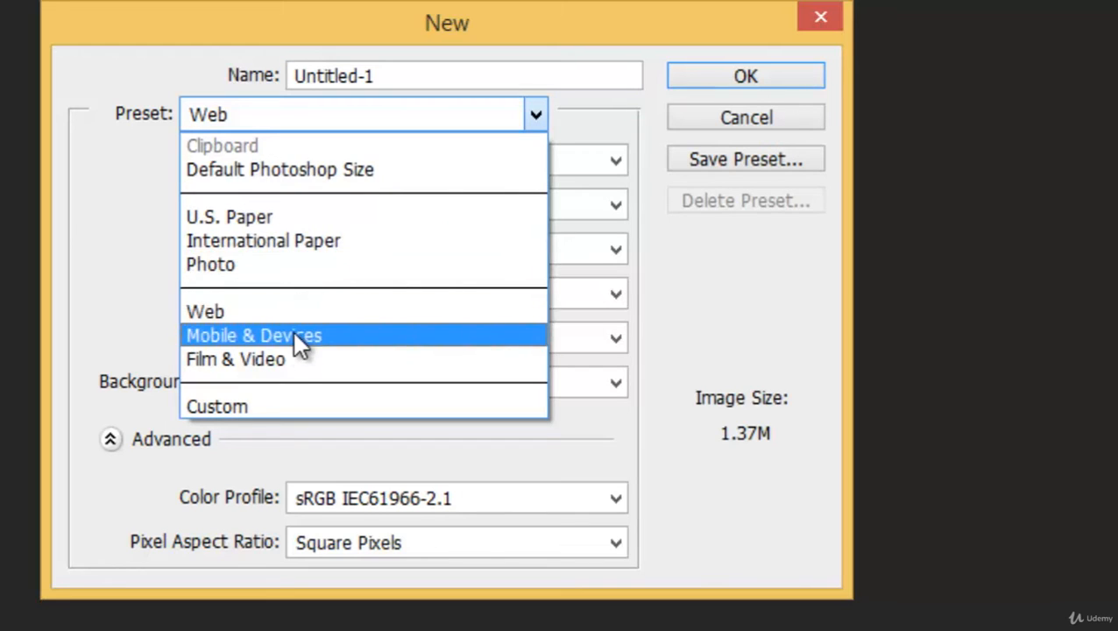
mouse_move(279, 407)
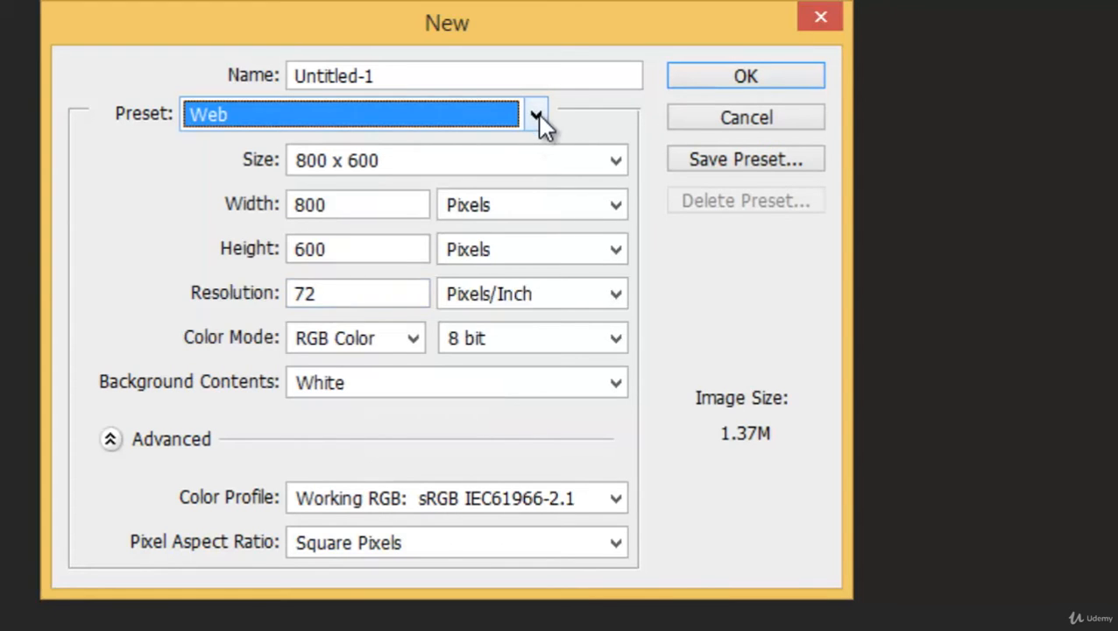
mouse_move(575, 137)
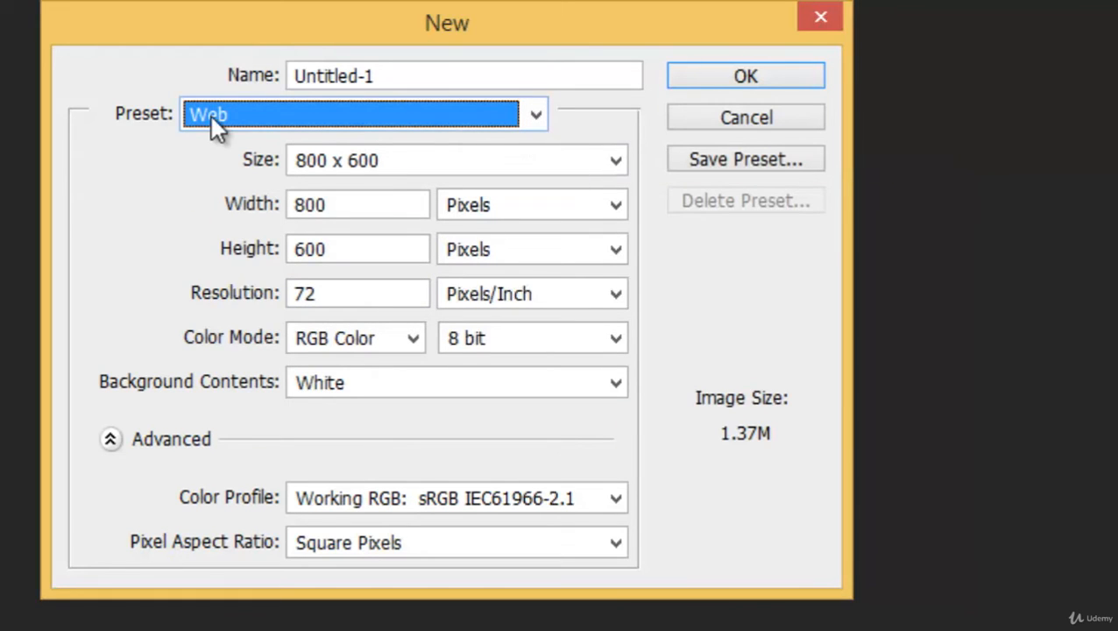
click(535, 114)
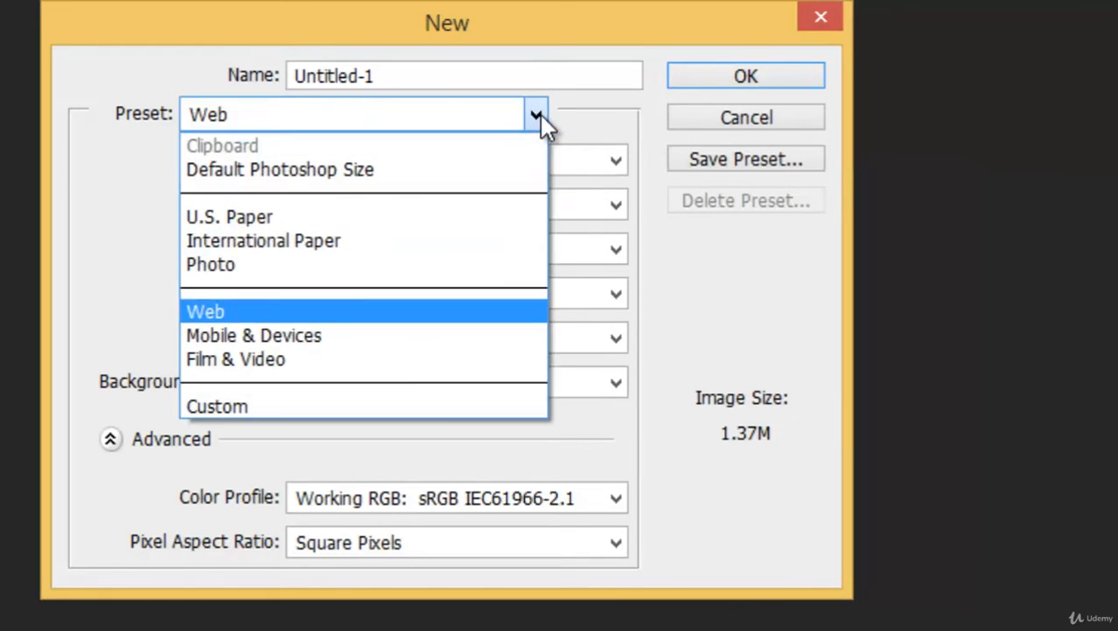
click(205, 312)
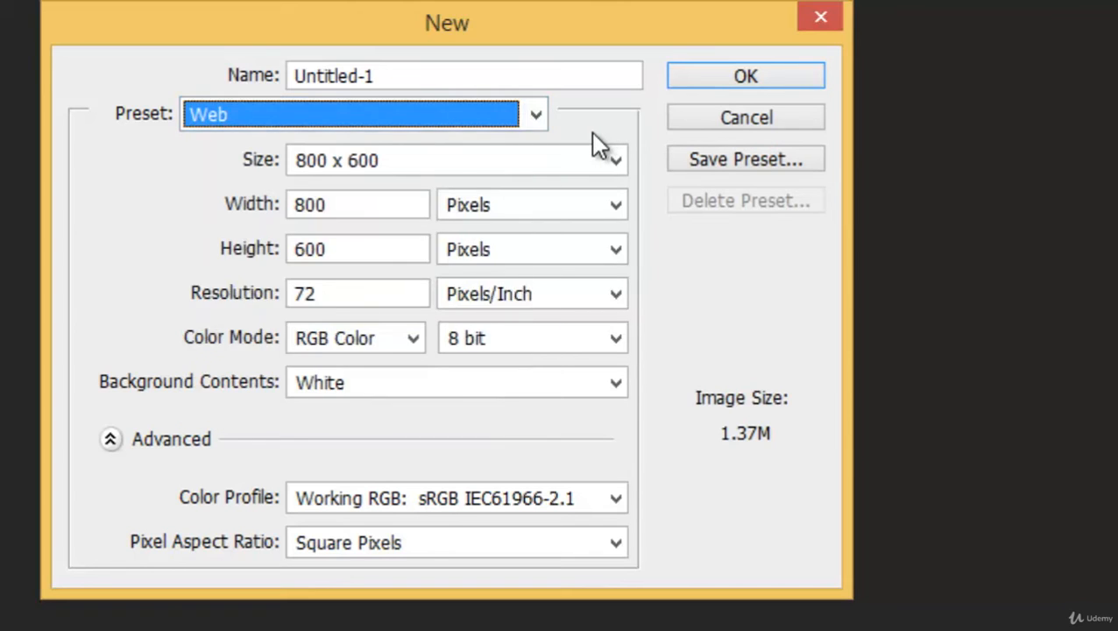
click(534, 114)
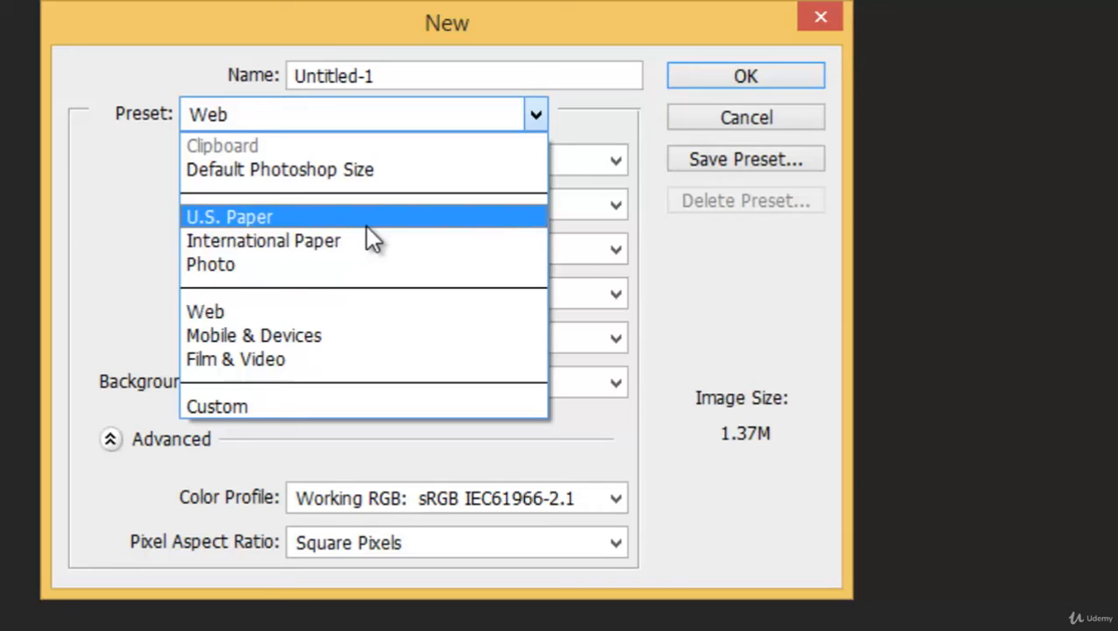
click(205, 312)
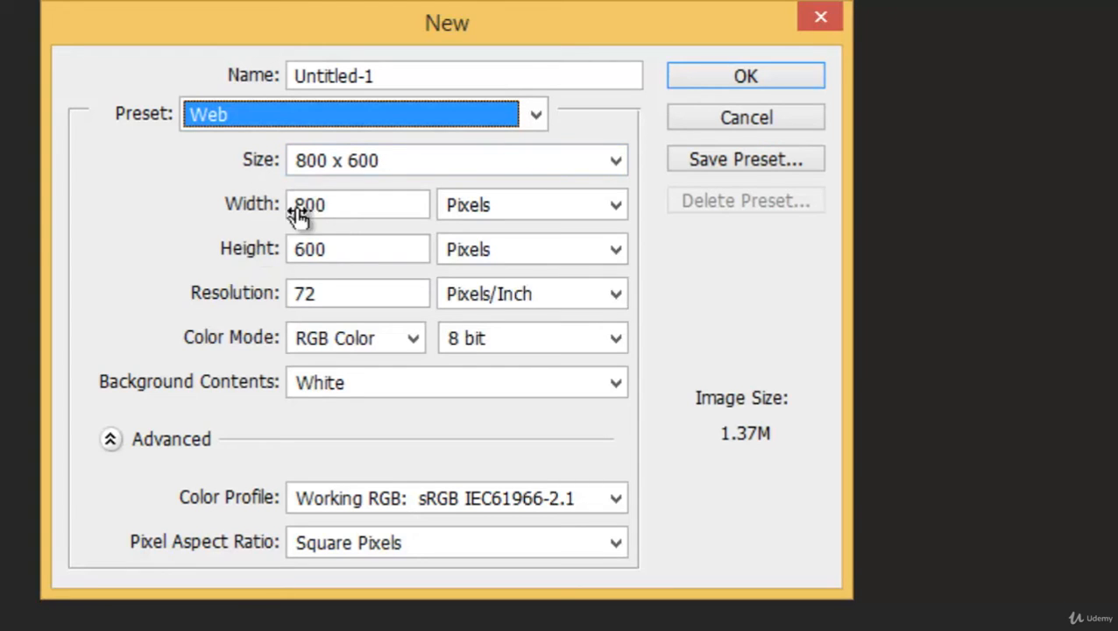
mouse_move(543, 161)
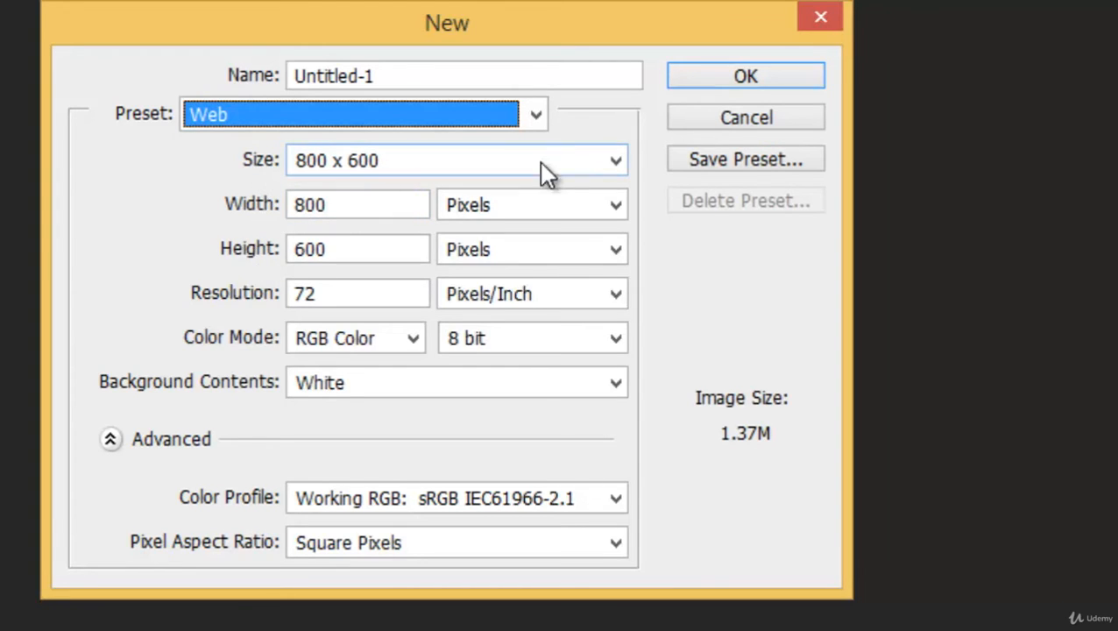
Browse the Web size presets and keep 800 x 600
click(615, 162)
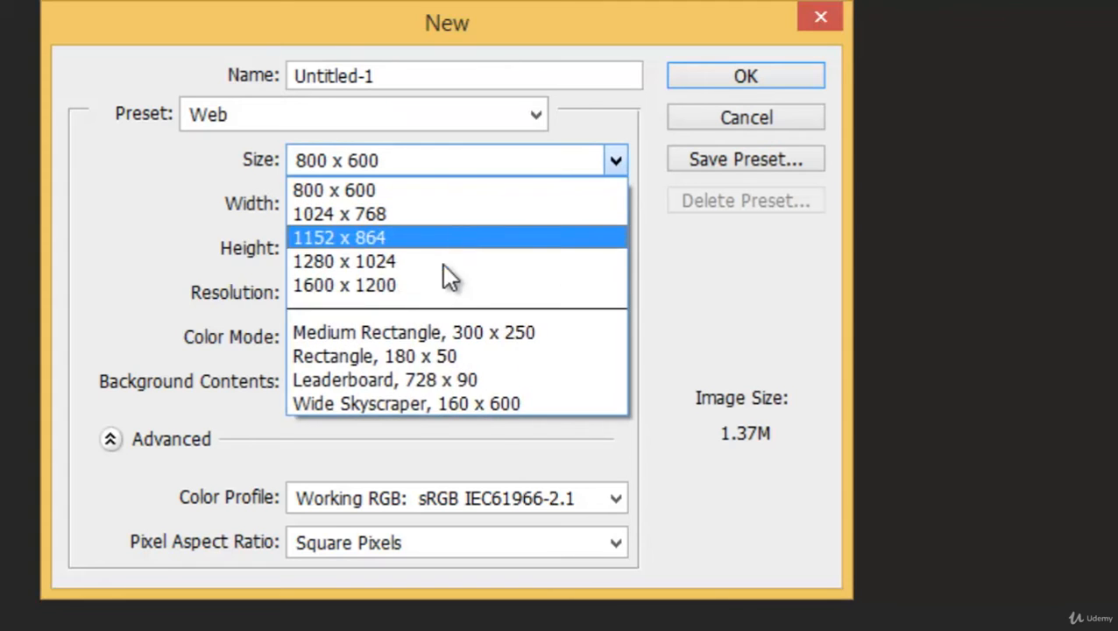
mouse_move(438, 356)
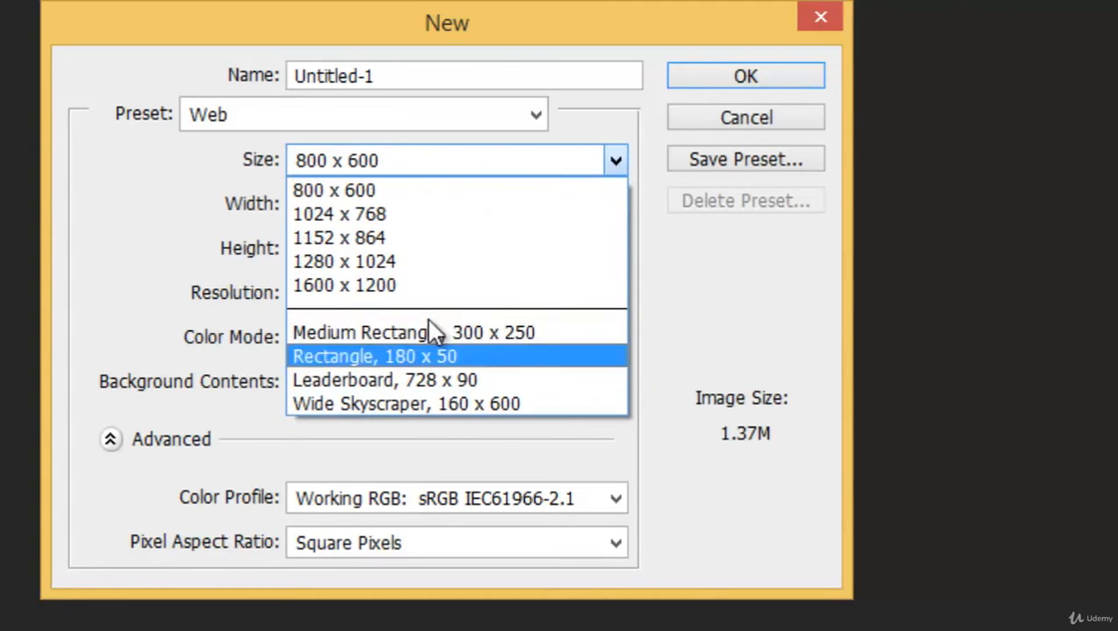
click(333, 189)
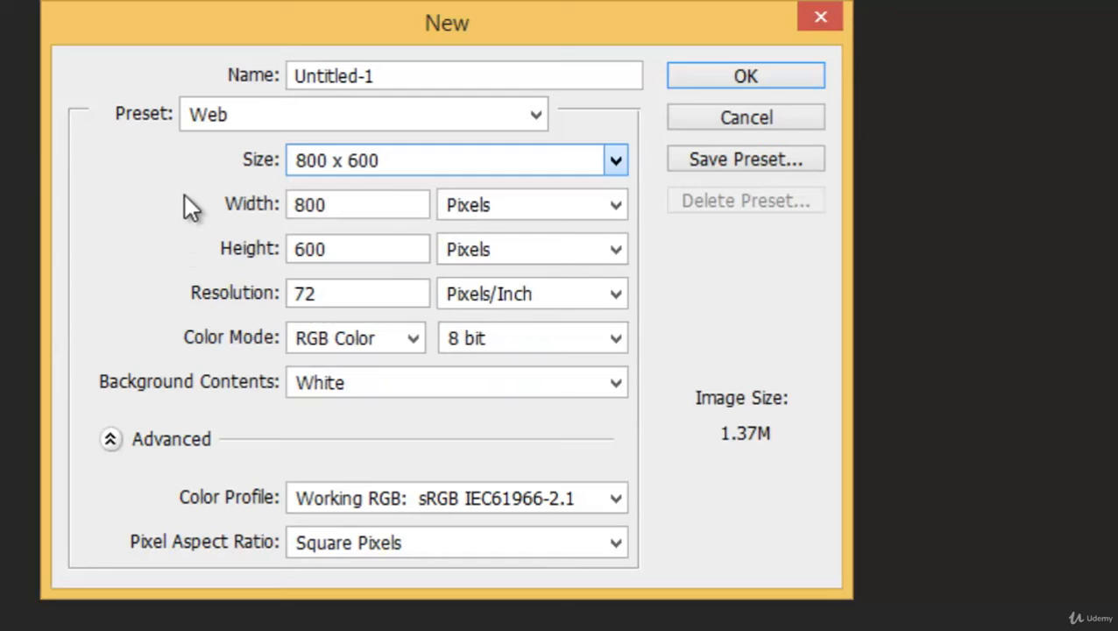
click(447, 159)
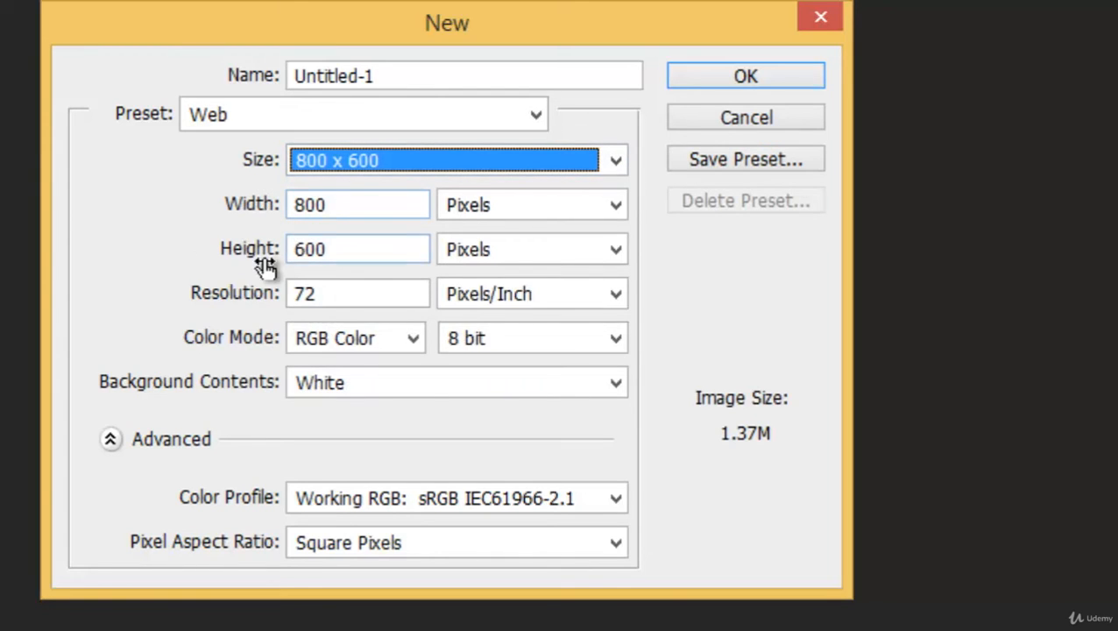
mouse_move(368, 282)
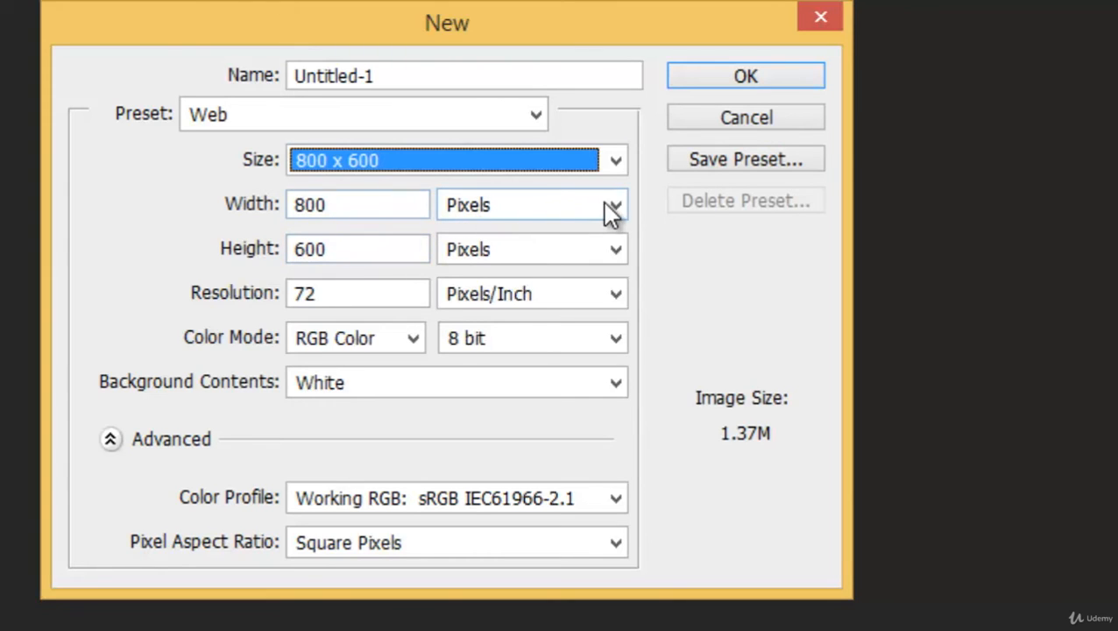
mouse_move(617, 210)
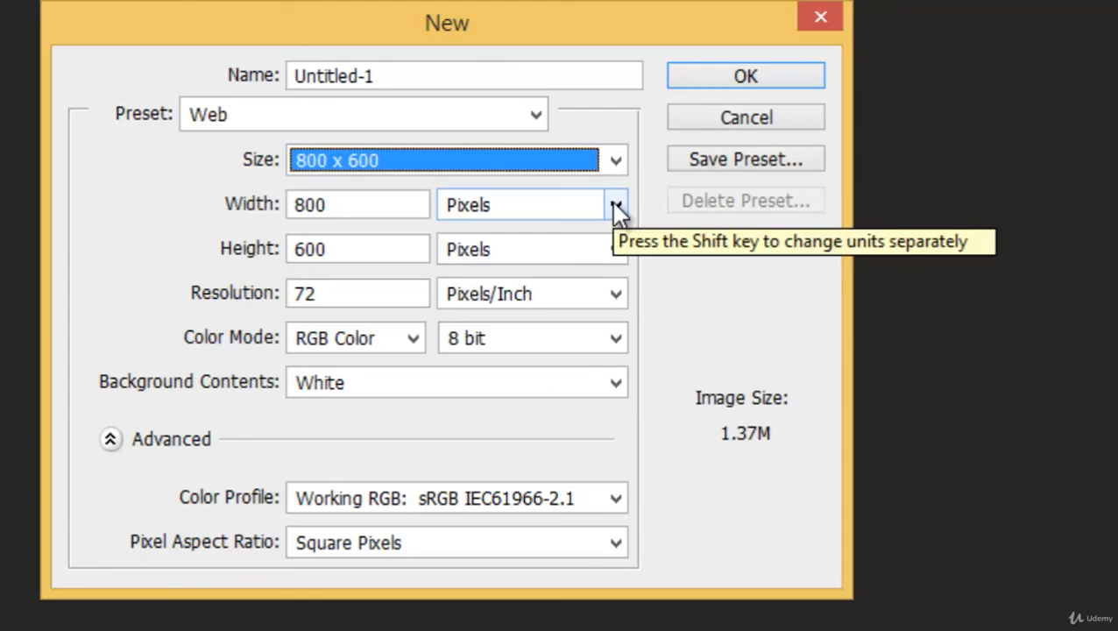
Review the width unit choices (Inches, Centimeters, Points, Picas...) and keep Pixels
click(614, 204)
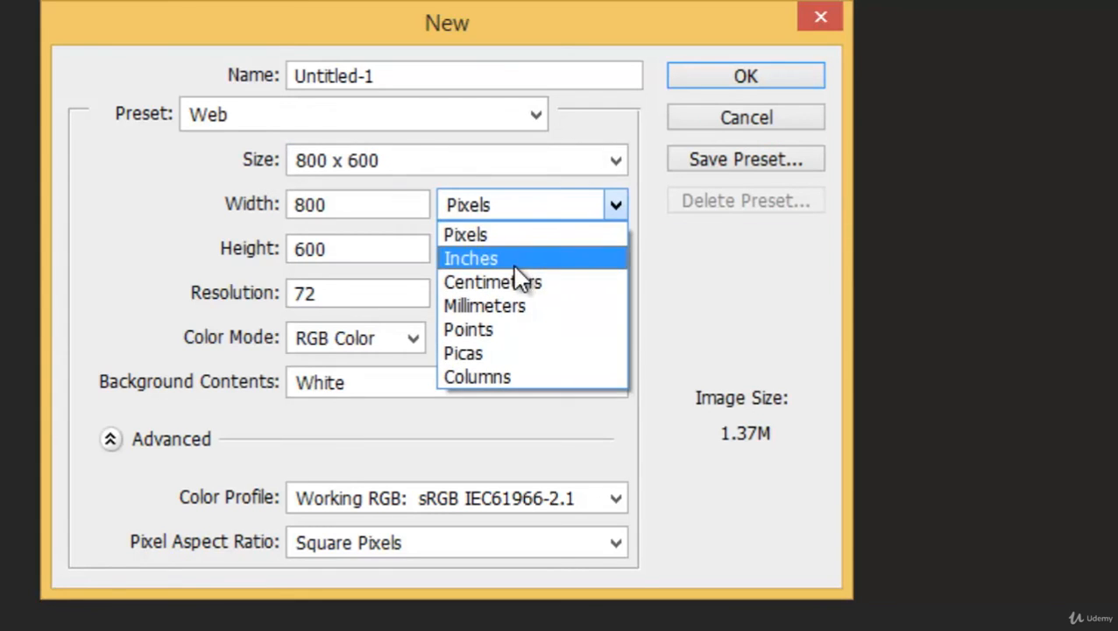
mouse_move(492, 281)
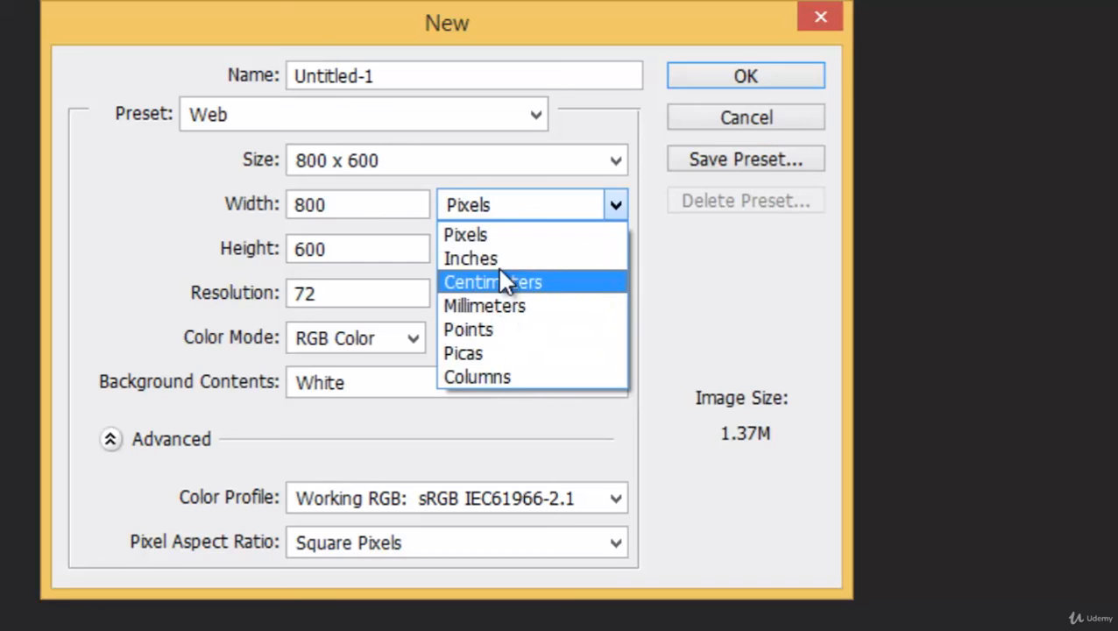
mouse_move(499, 260)
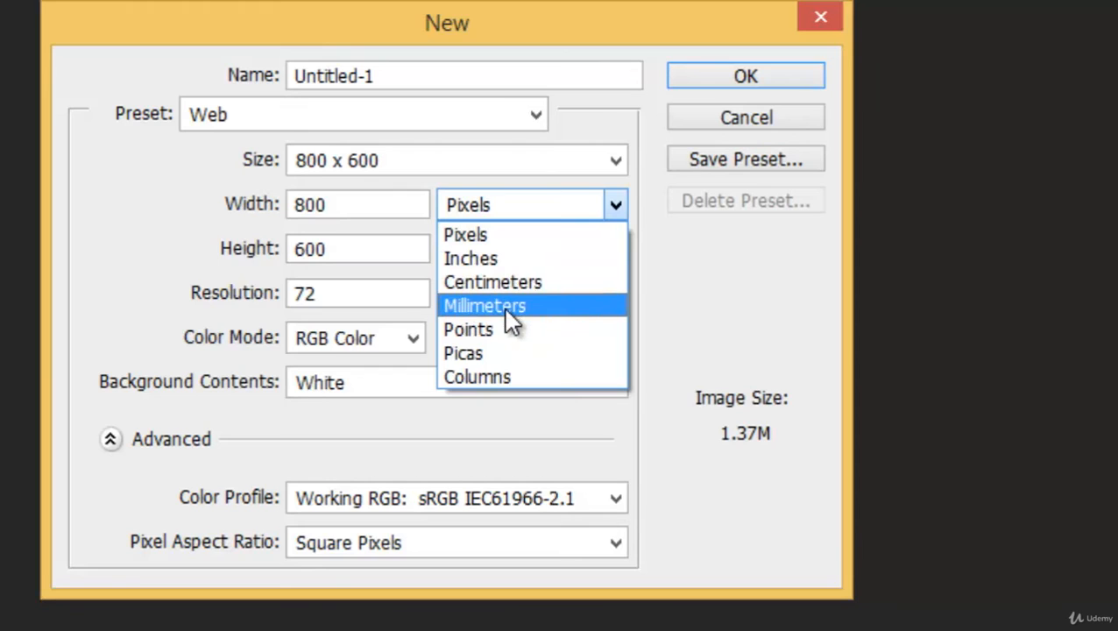
mouse_move(495, 354)
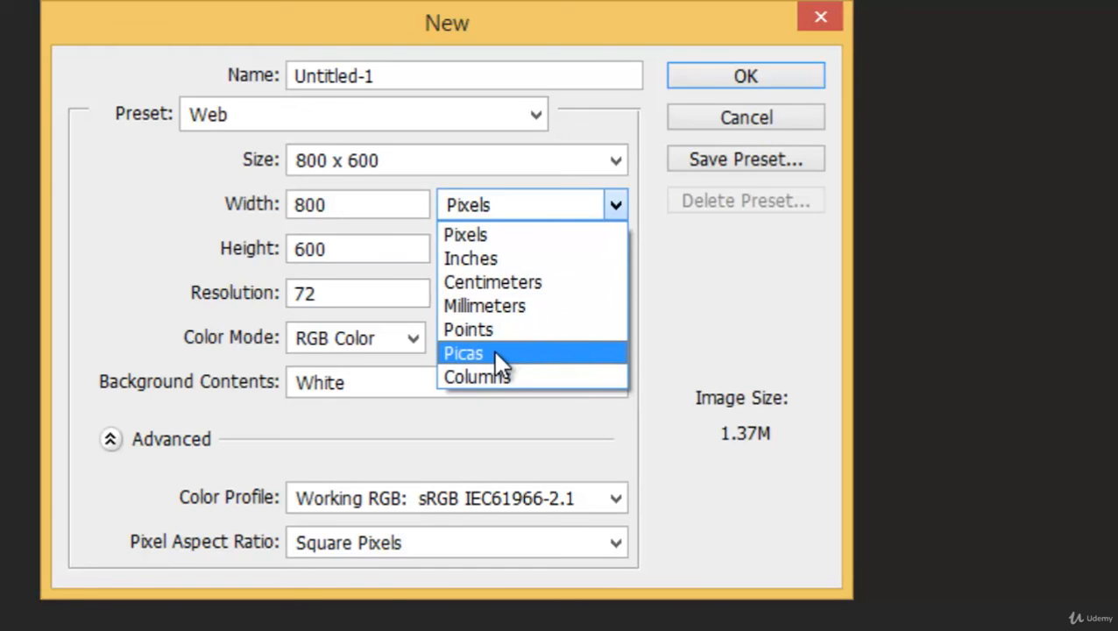
mouse_move(511, 426)
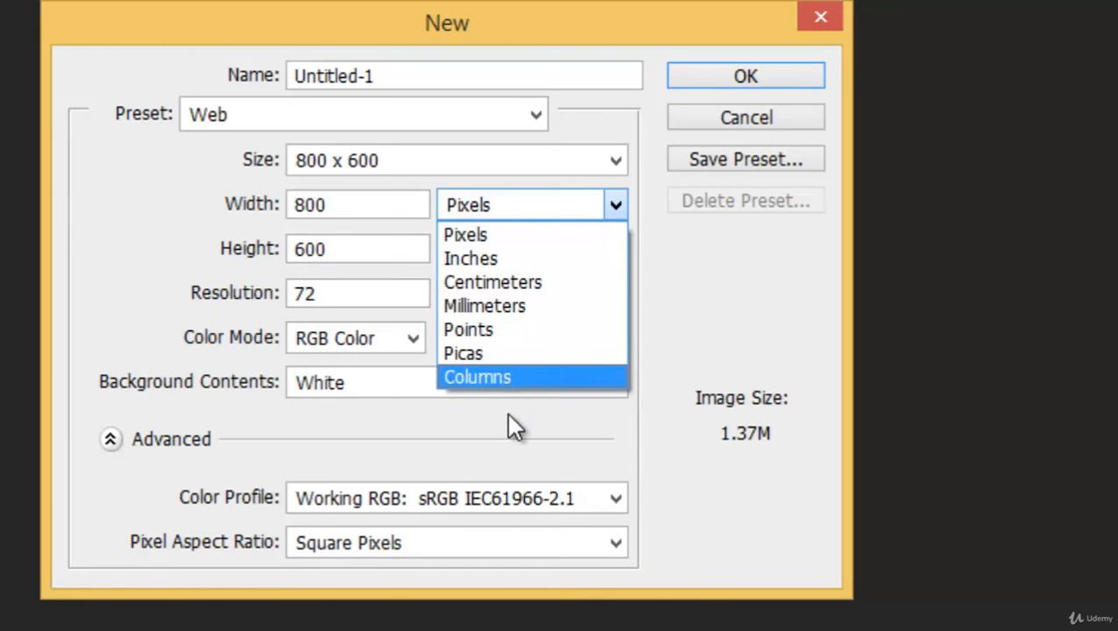
mouse_move(613, 210)
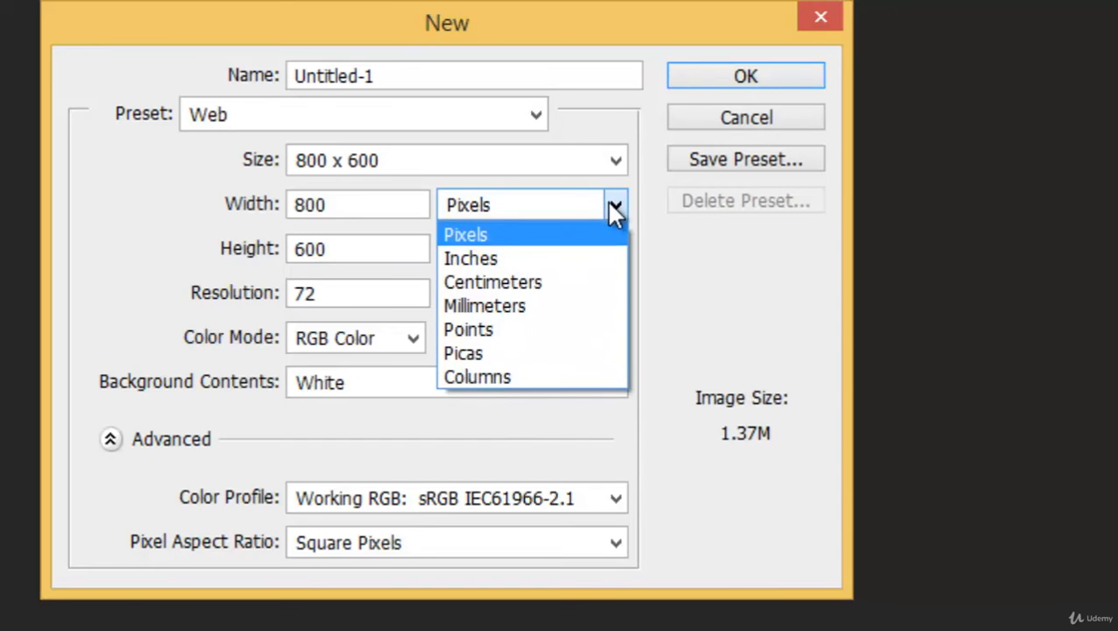
mouse_move(495, 260)
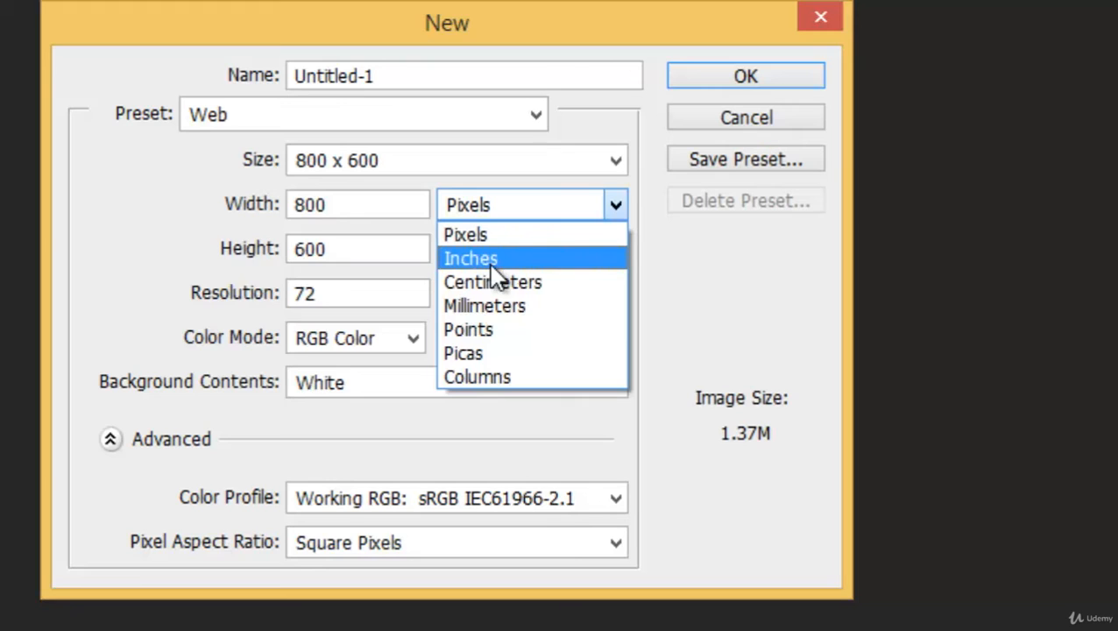
mouse_move(507, 279)
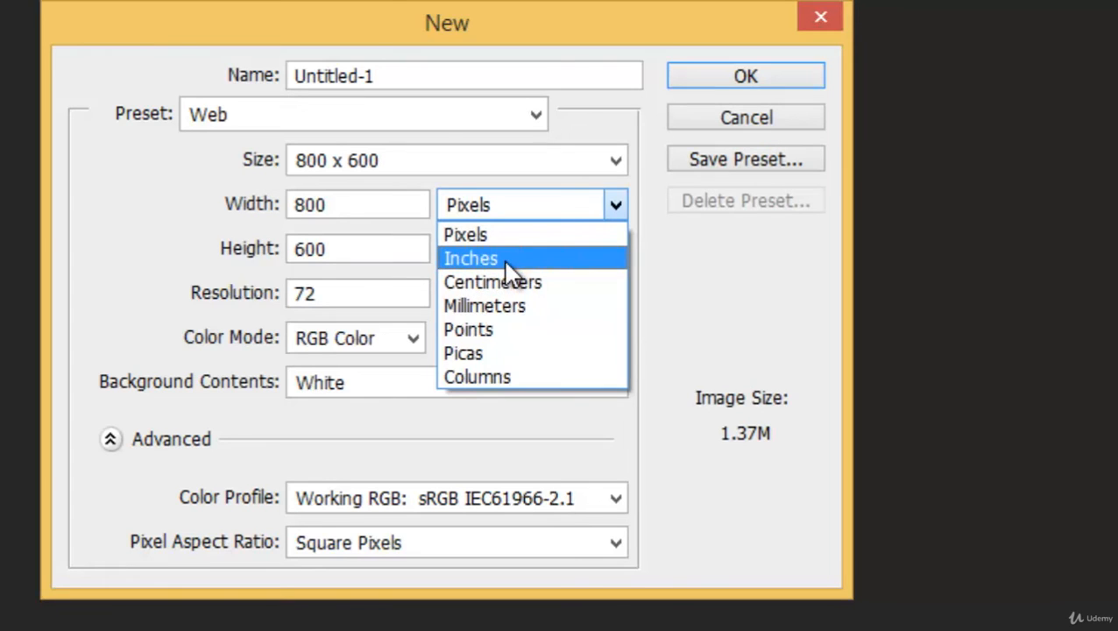
click(466, 235)
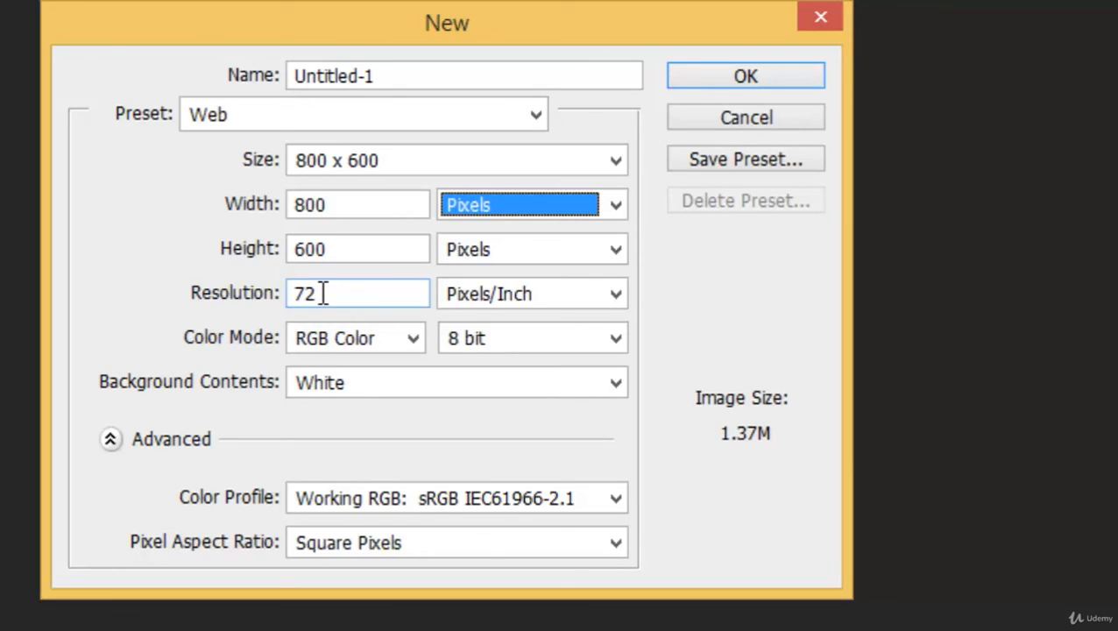
mouse_move(389, 382)
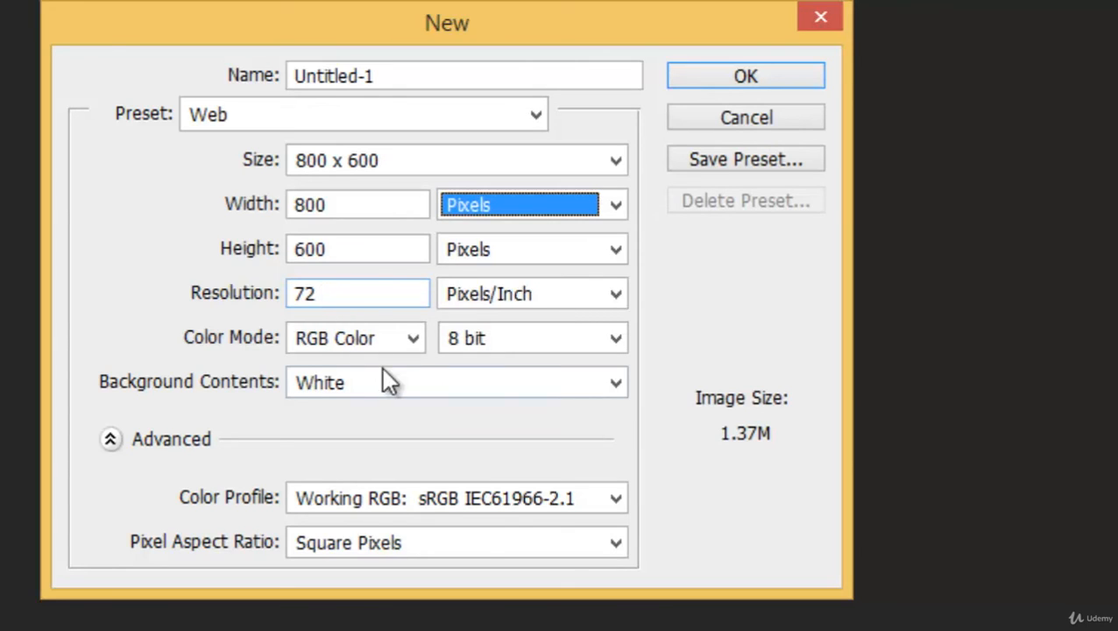
mouse_move(412, 342)
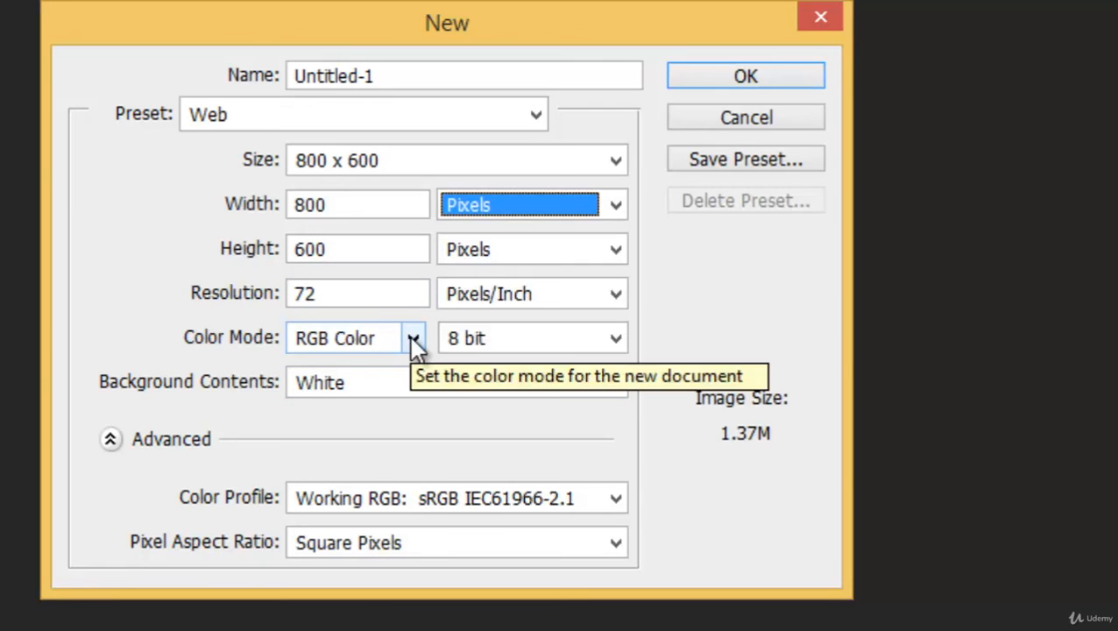
click(414, 338)
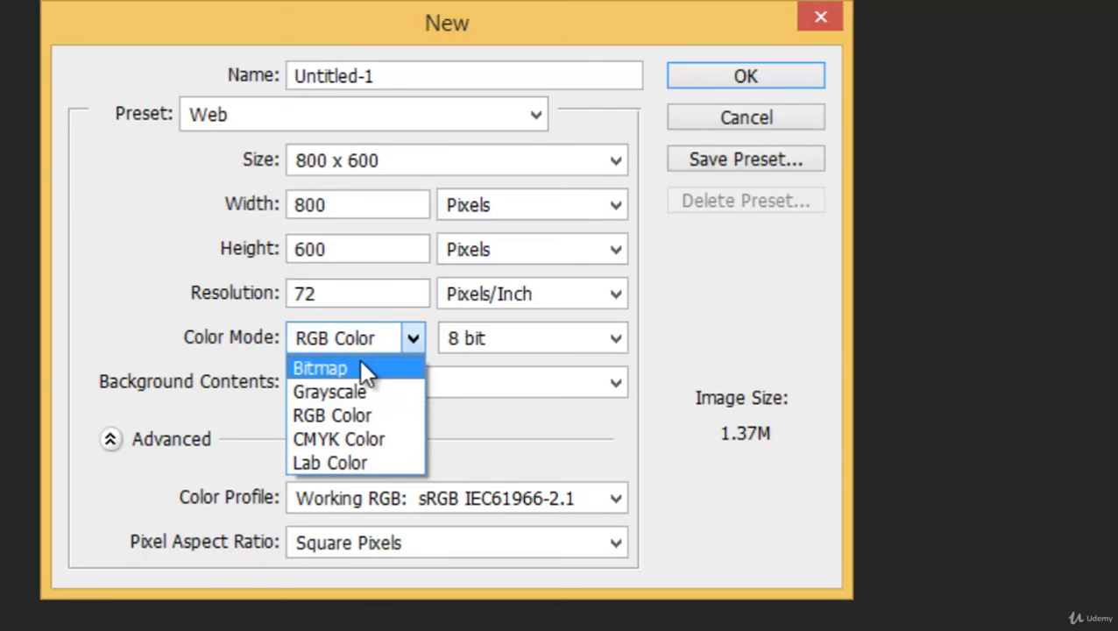
mouse_move(369, 414)
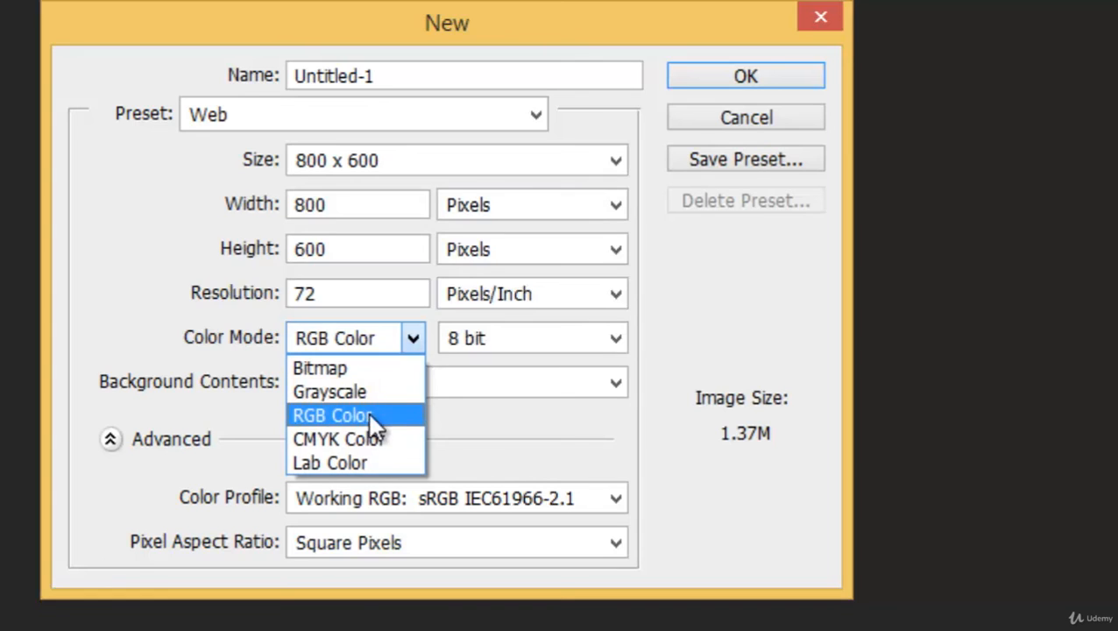
mouse_move(368, 463)
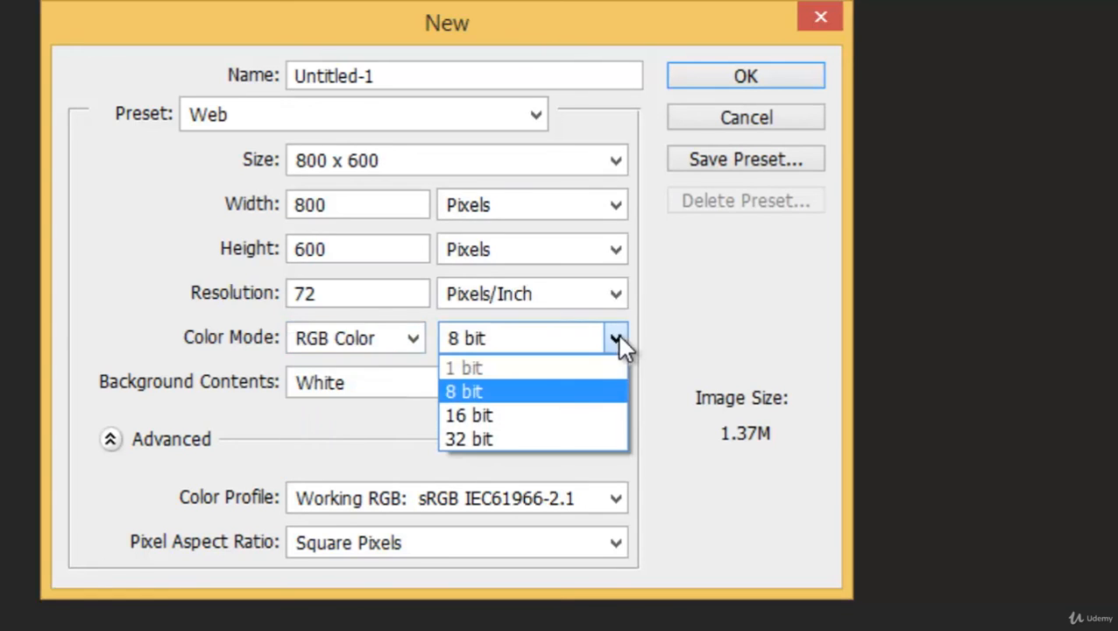
click(464, 390)
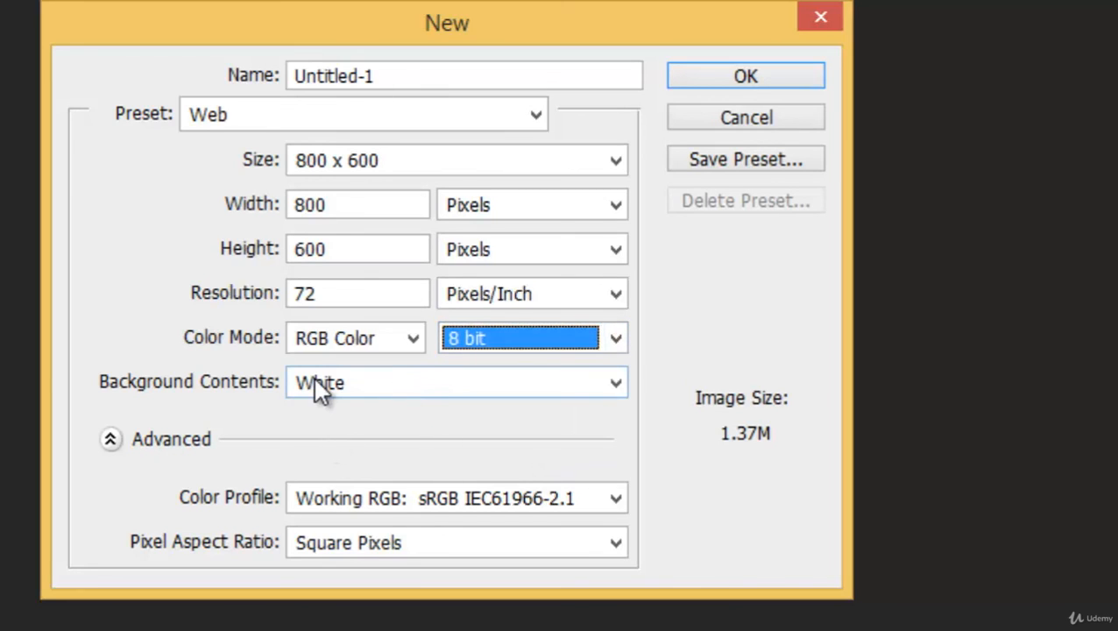
mouse_move(650, 411)
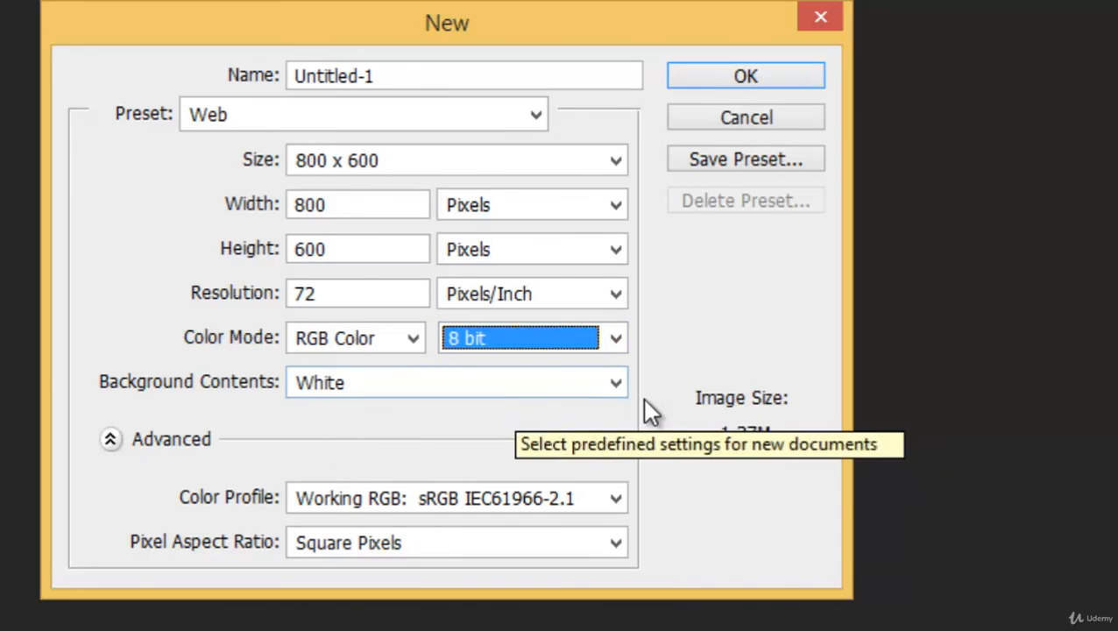
click(613, 382)
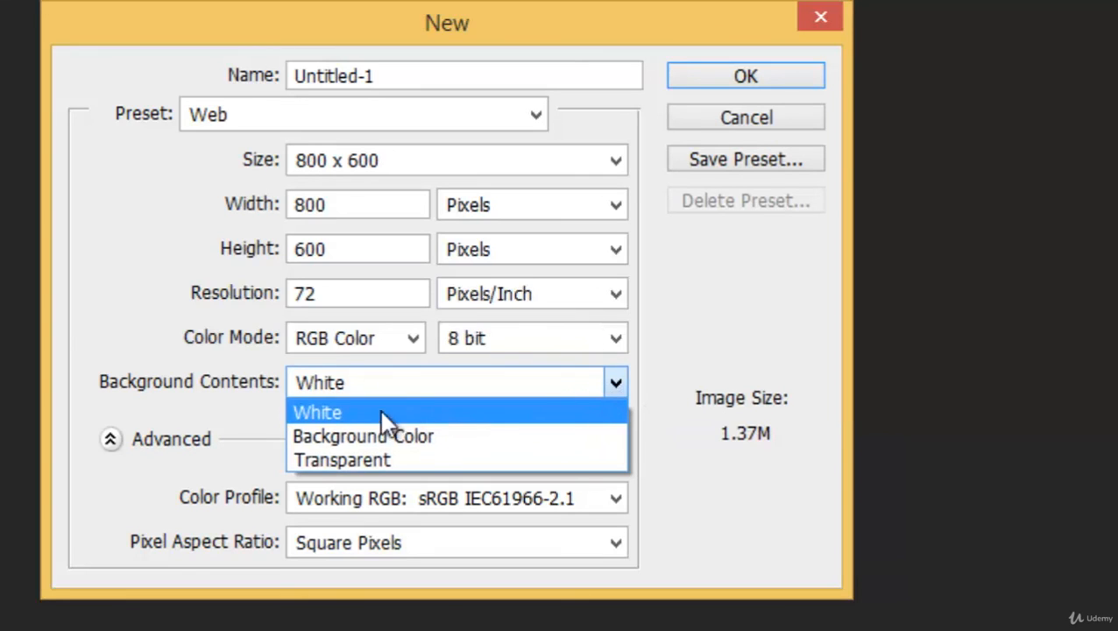
mouse_move(354, 435)
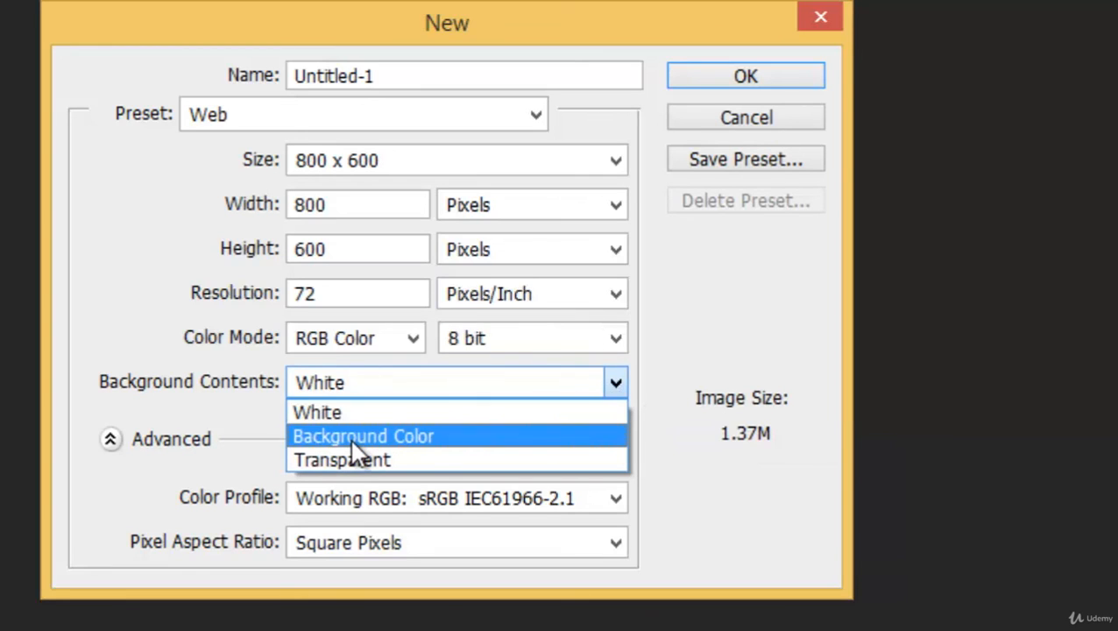
mouse_move(355, 456)
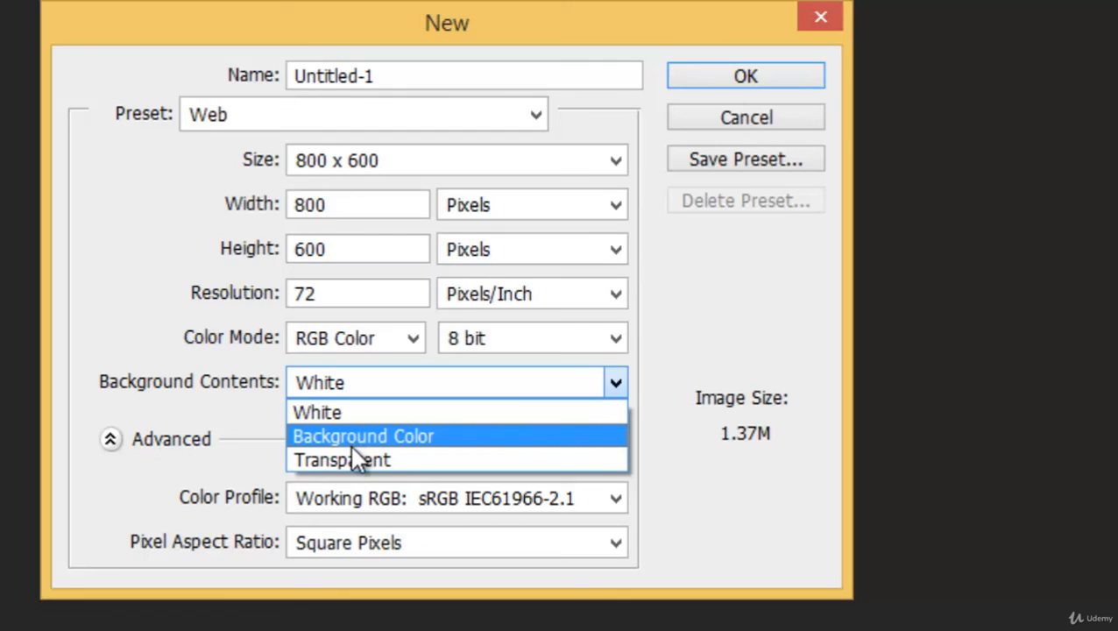
mouse_move(351, 459)
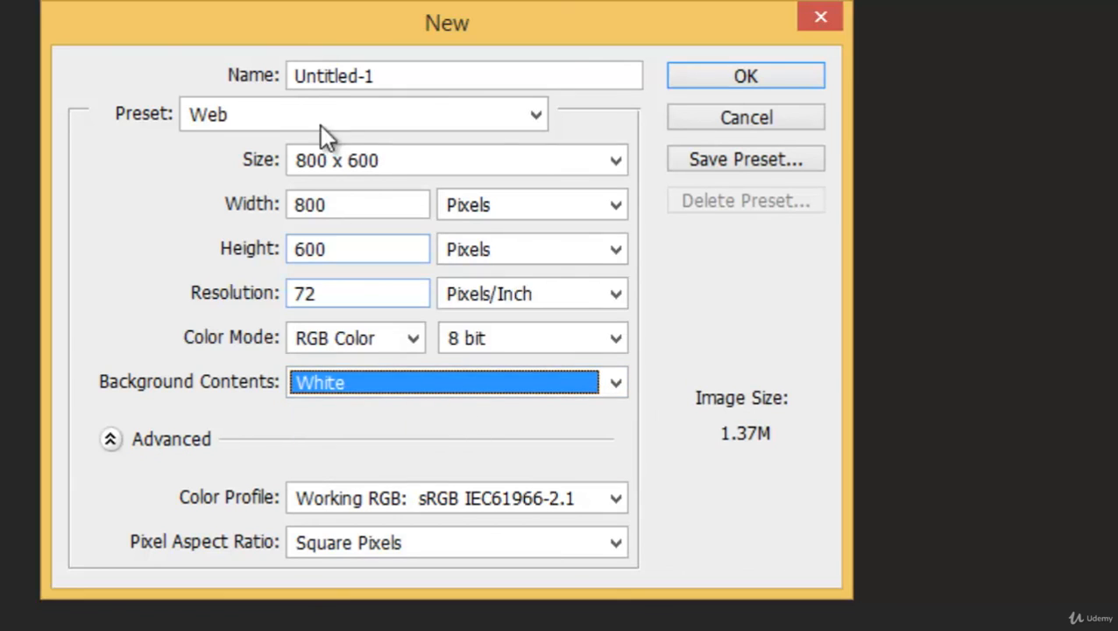
mouse_move(733, 105)
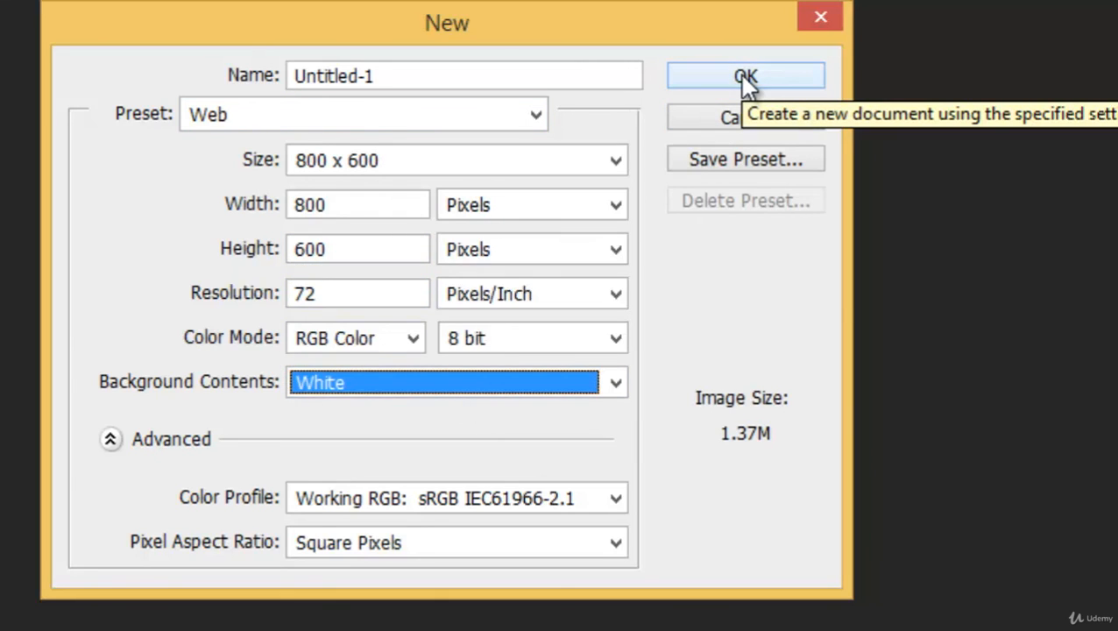
Confirm the dialog to create the blank Untitled-1 document and brush a stroke on it
click(745, 75)
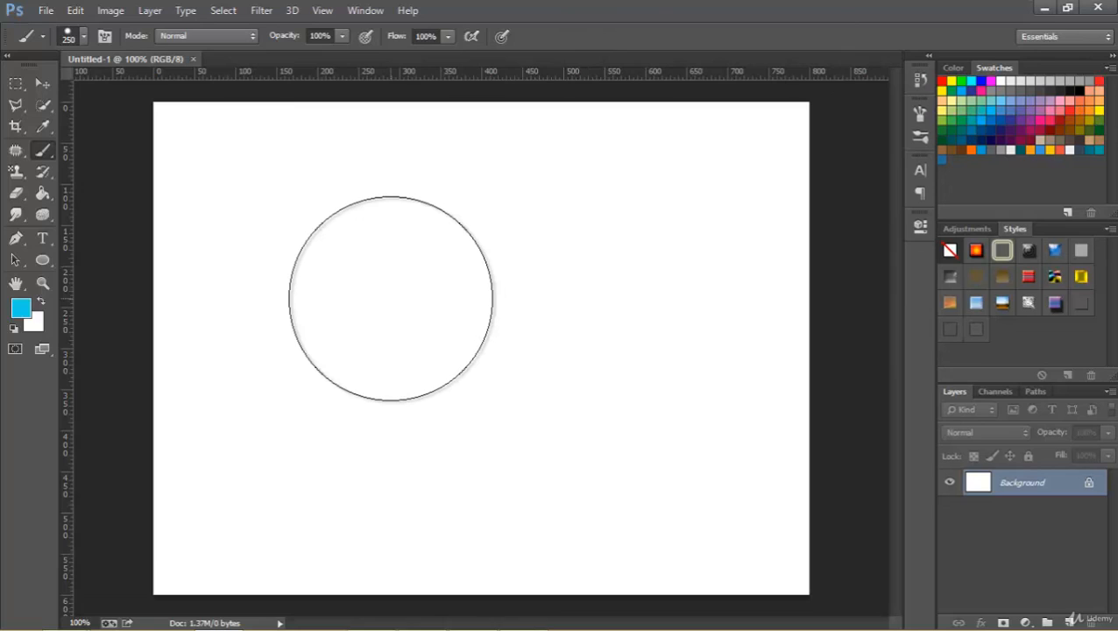
drag(393, 298, 354, 197)
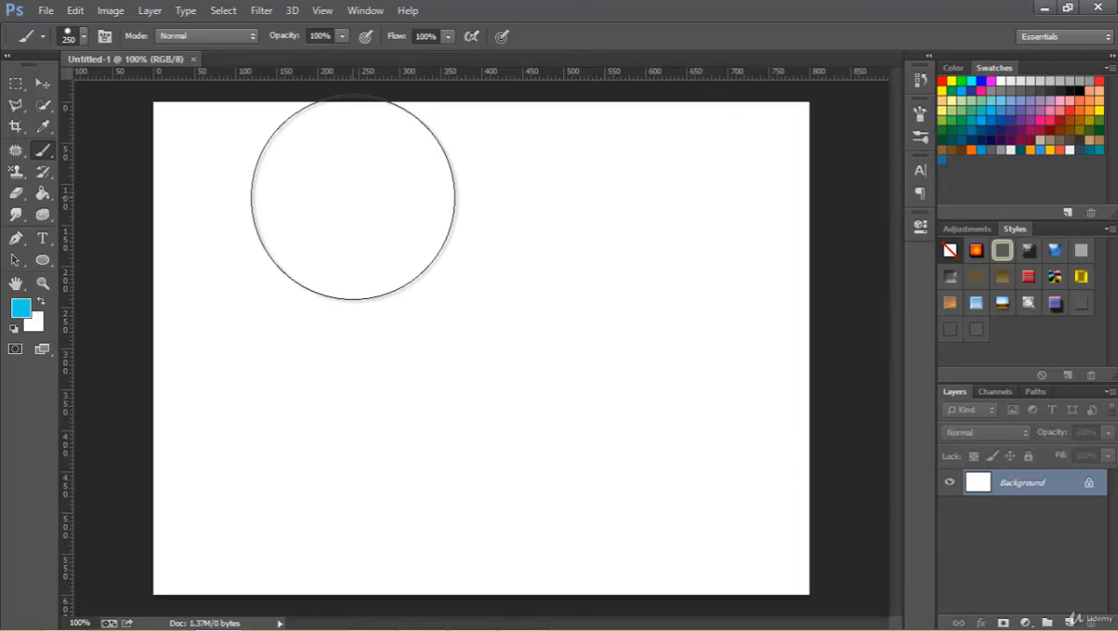